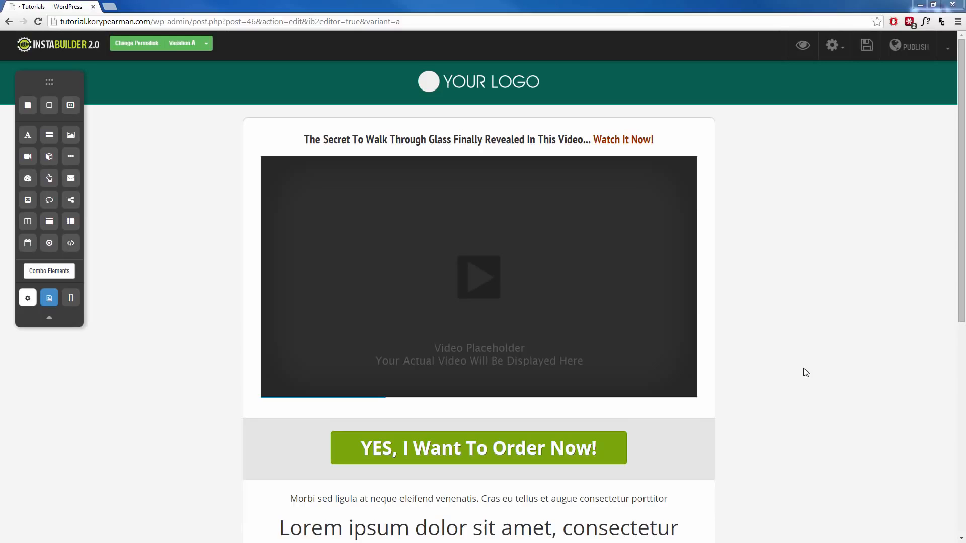
{"action": "mouse_move", "coordinate": [491, 480]}
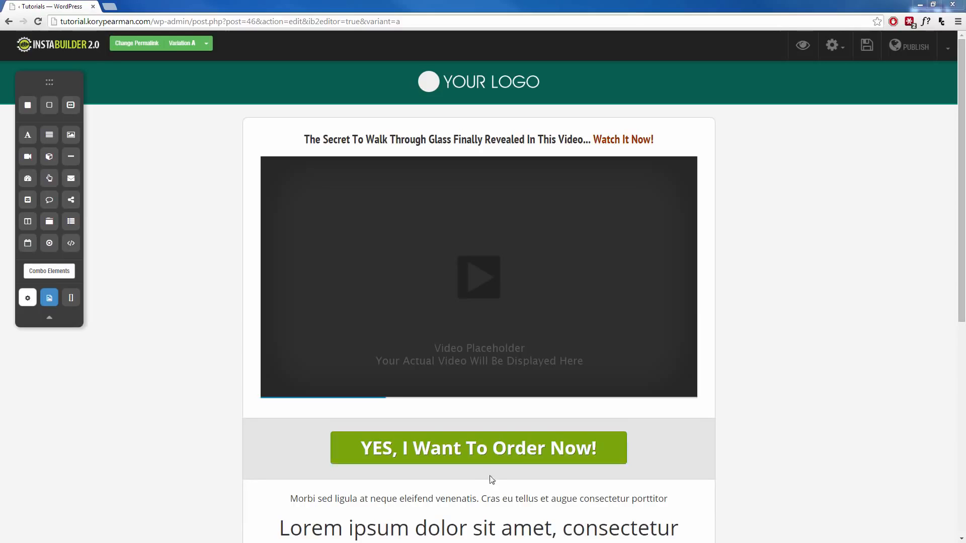
{"action": "mouse_move", "coordinate": [544, 456]}
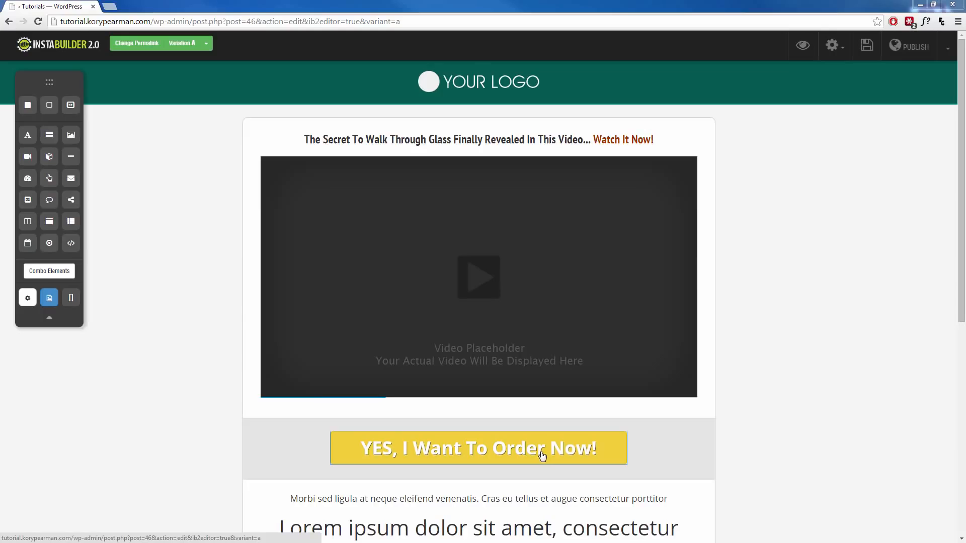
{"action": "mouse_move", "coordinate": [738, 378]}
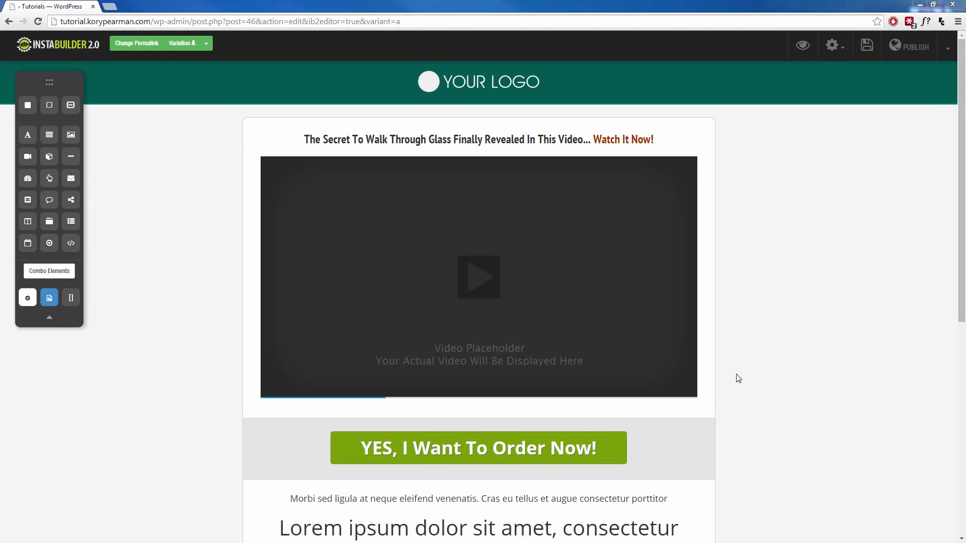
Enable Display Delay on the order-button section below the video, with 10 seconds
{"action": "scroll", "scroll_direction": "down", "scroll_amount": 3}
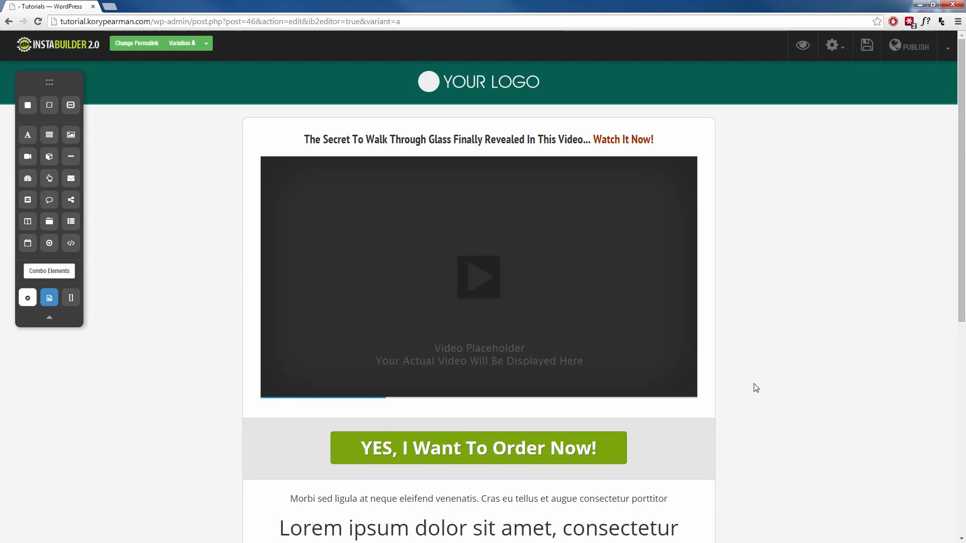
{"action": "mouse_move", "coordinate": [768, 404]}
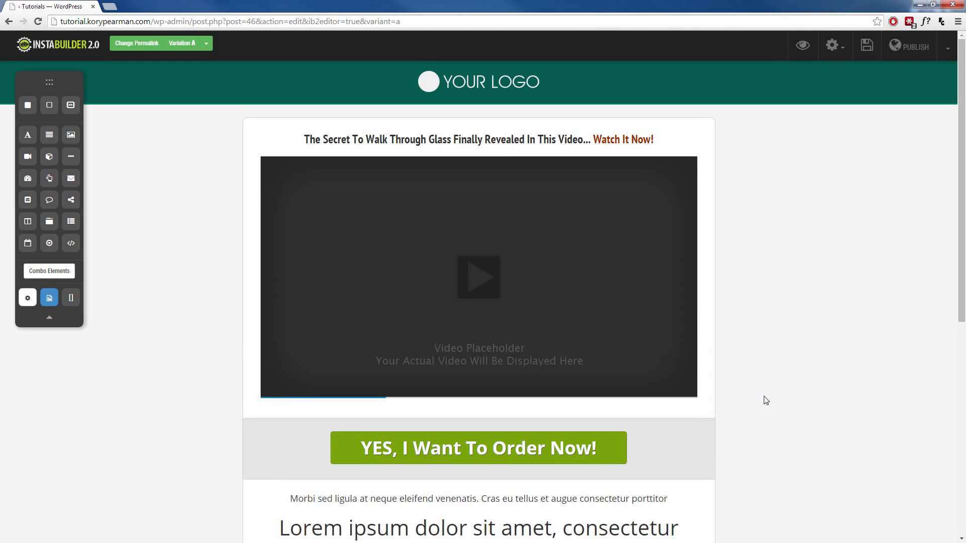
{"action": "mouse_move", "coordinate": [725, 157]}
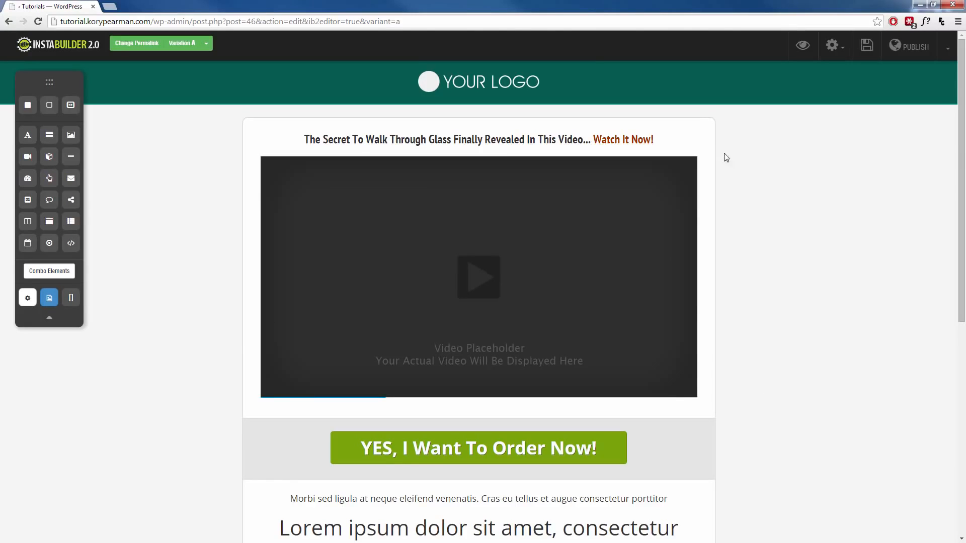
{"action": "mouse_move", "coordinate": [360, 170]}
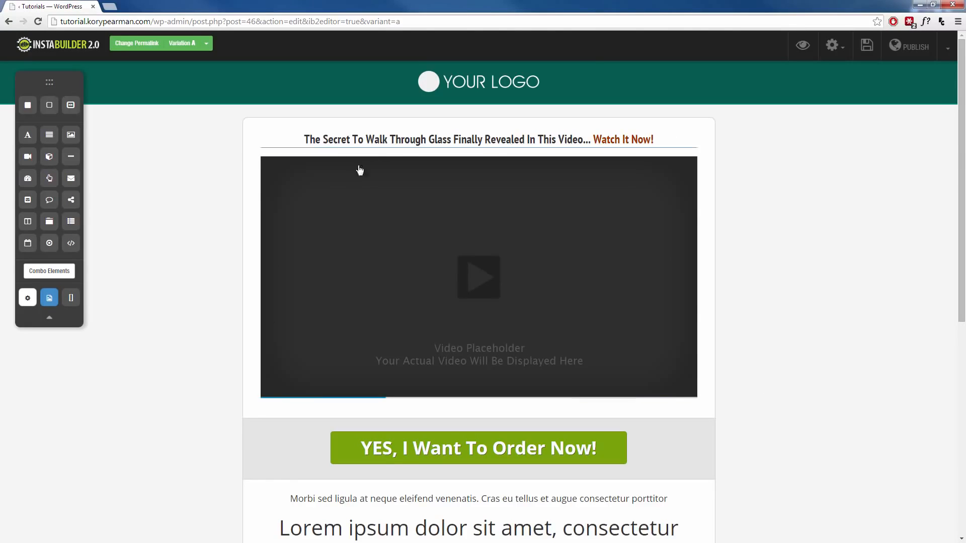
{"action": "mouse_move", "coordinate": [550, 223]}
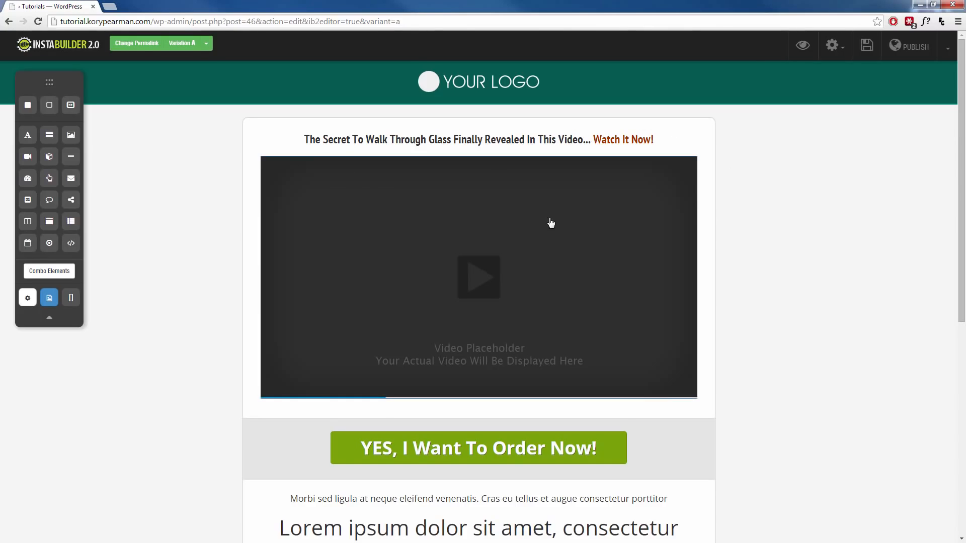
{"action": "mouse_move", "coordinate": [258, 131]}
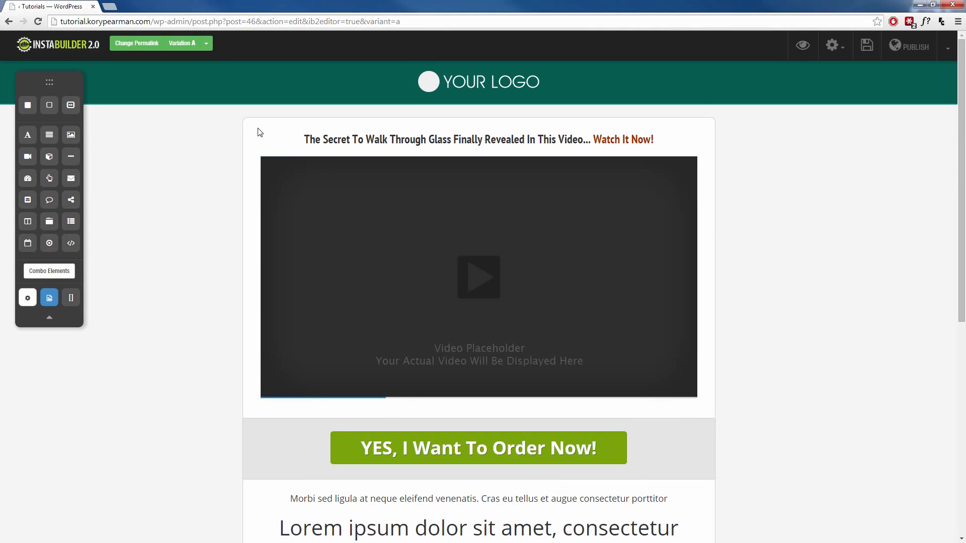
{"action": "mouse_move", "coordinate": [707, 400]}
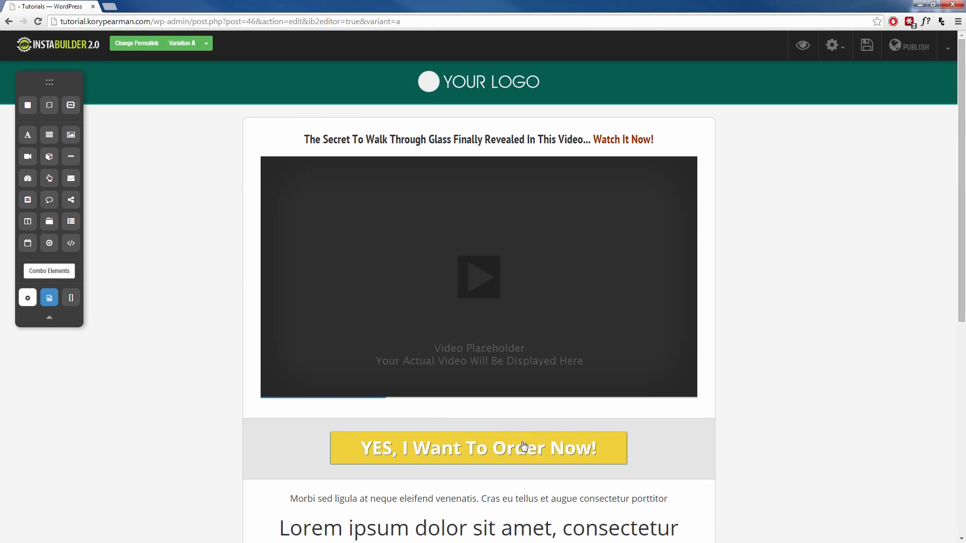
{"action": "scroll", "scroll_direction": "down", "scroll_amount": 3}
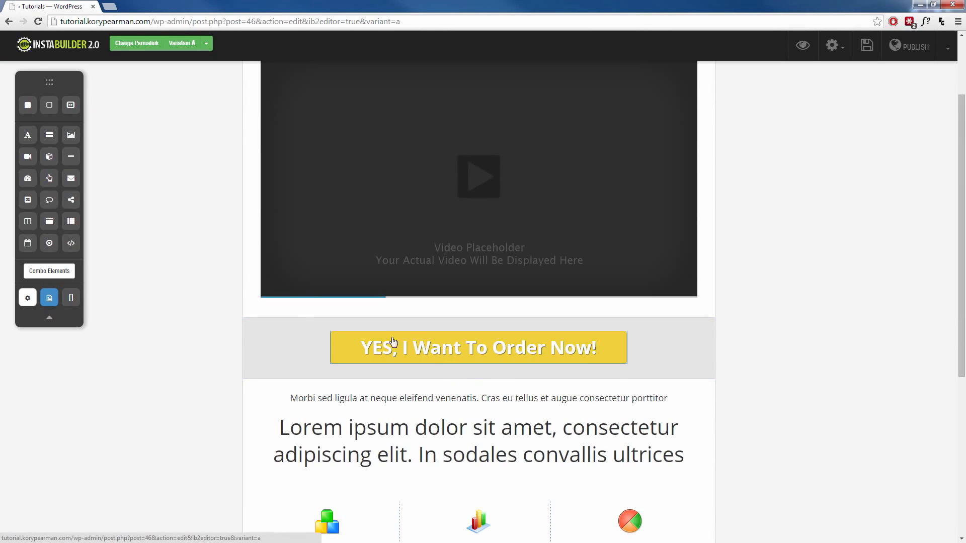
{"action": "mouse_move", "coordinate": [696, 344]}
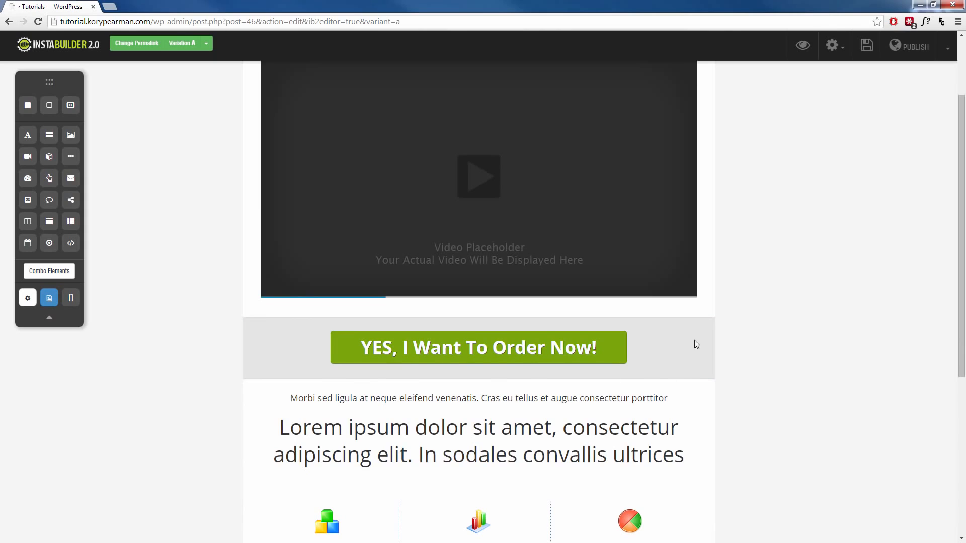
{"action": "scroll", "scroll_direction": "down", "scroll_amount": 3}
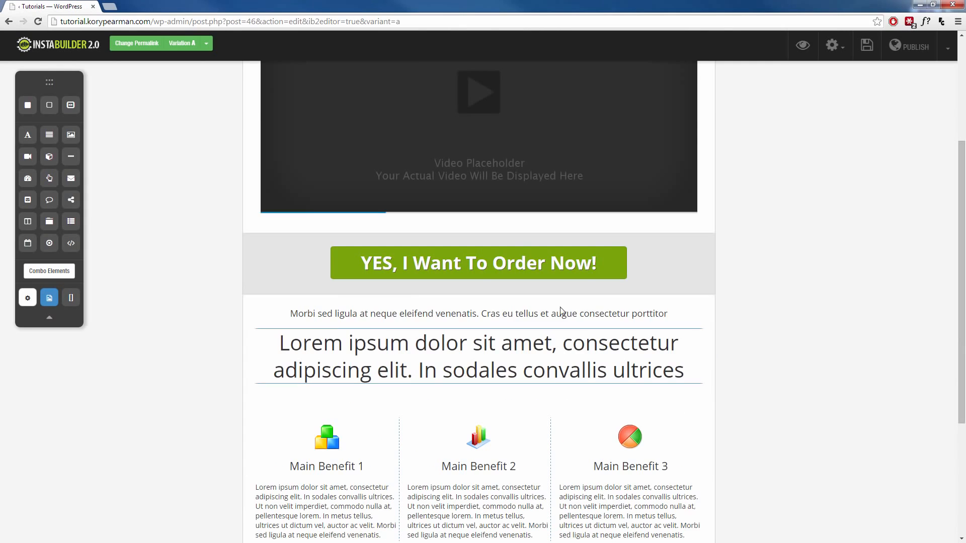
{"action": "mouse_move", "coordinate": [250, 316]}
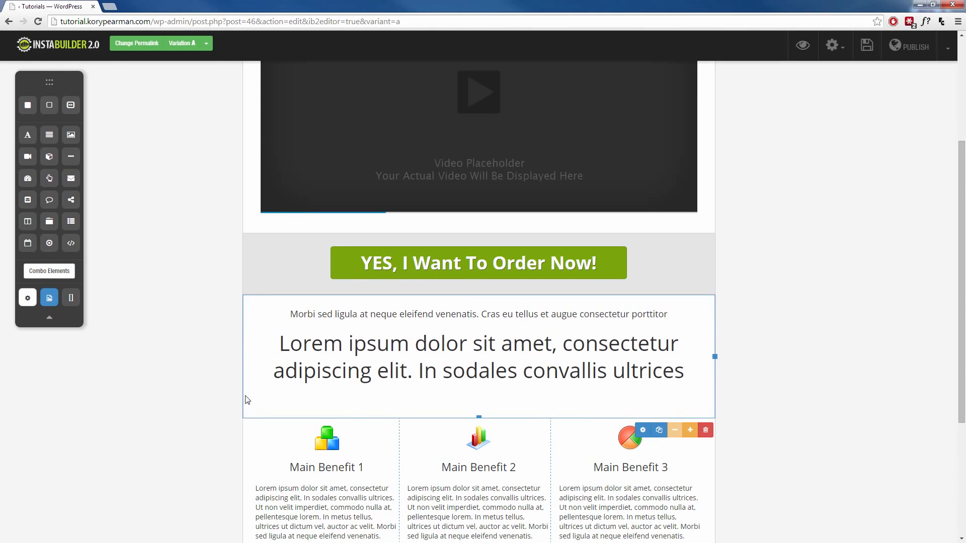
{"action": "mouse_move", "coordinate": [292, 384]}
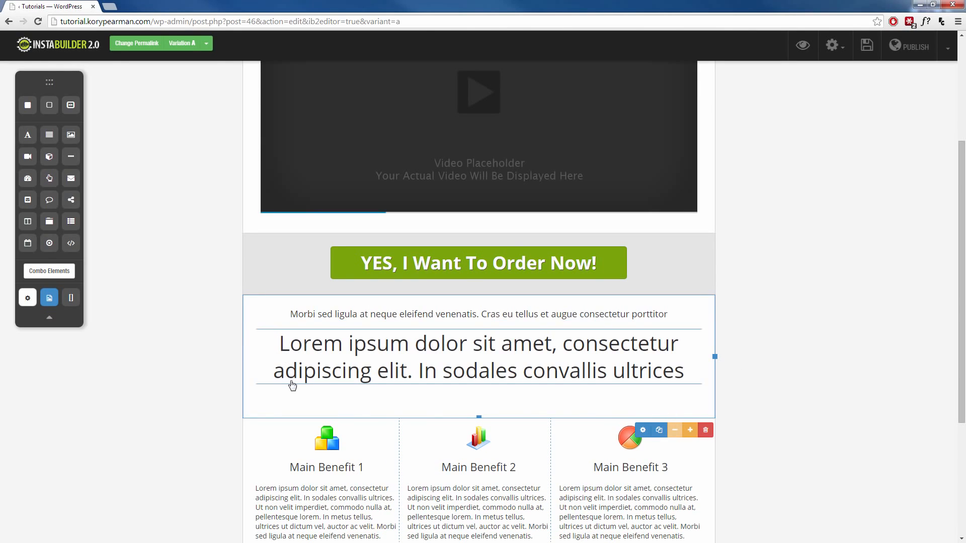
{"action": "scroll", "scroll_direction": "down", "scroll_amount": 3}
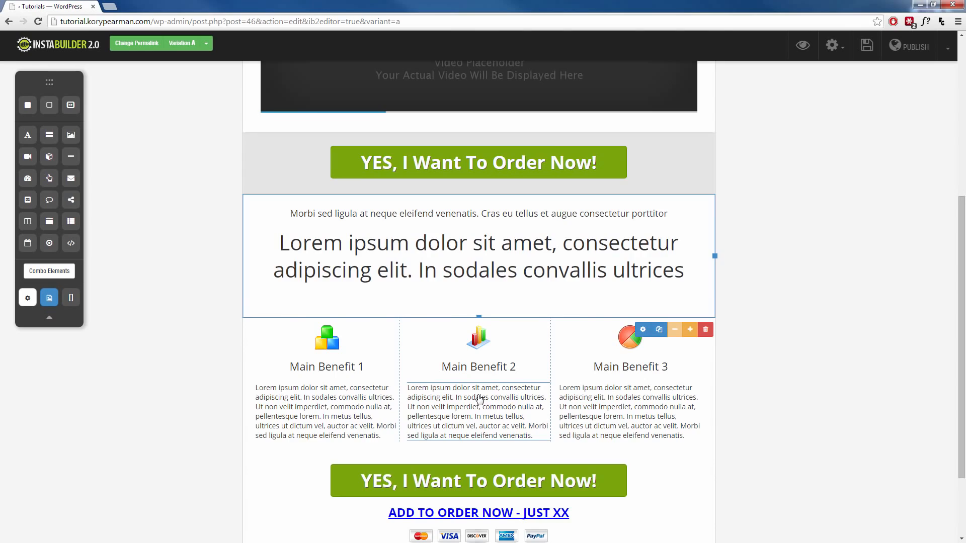
{"action": "scroll", "scroll_direction": "up", "scroll_amount": 3}
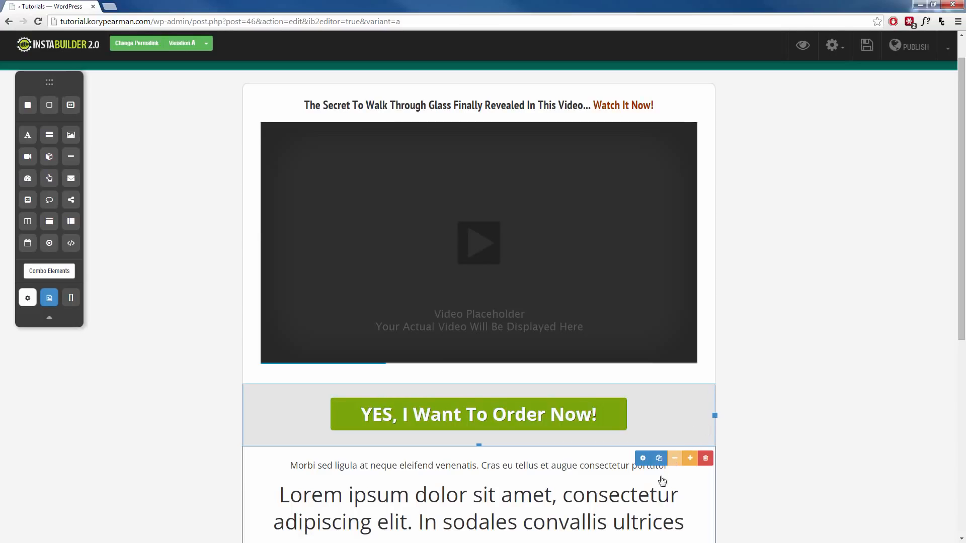
{"action": "left_click", "coordinate": [643, 458]}
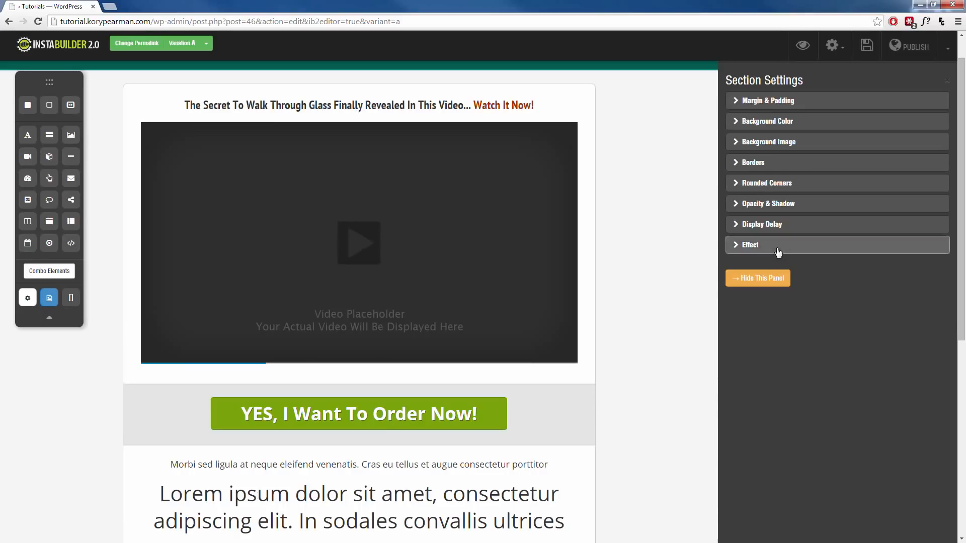
{"action": "mouse_move", "coordinate": [761, 223]}
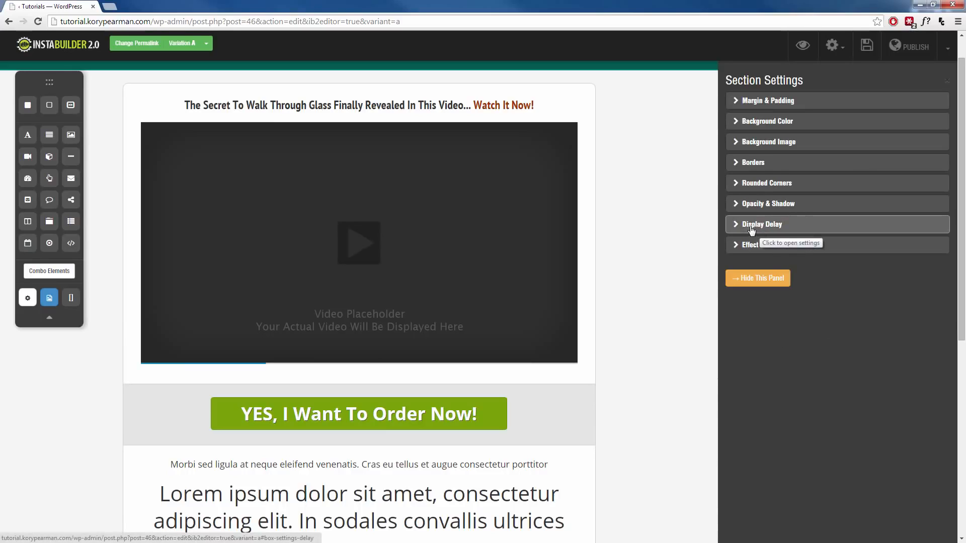
{"action": "left_click", "coordinate": [762, 223]}
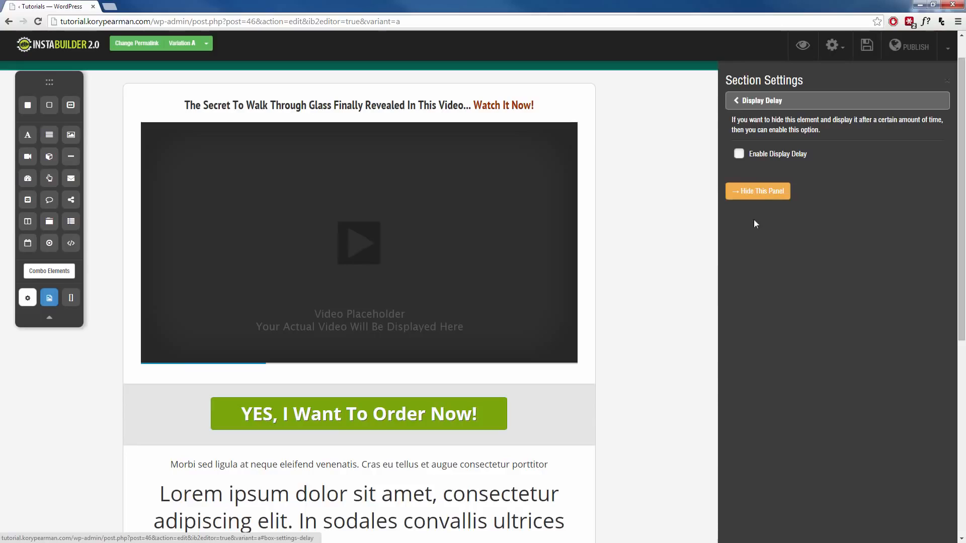
{"action": "left_click", "coordinate": [738, 153]}
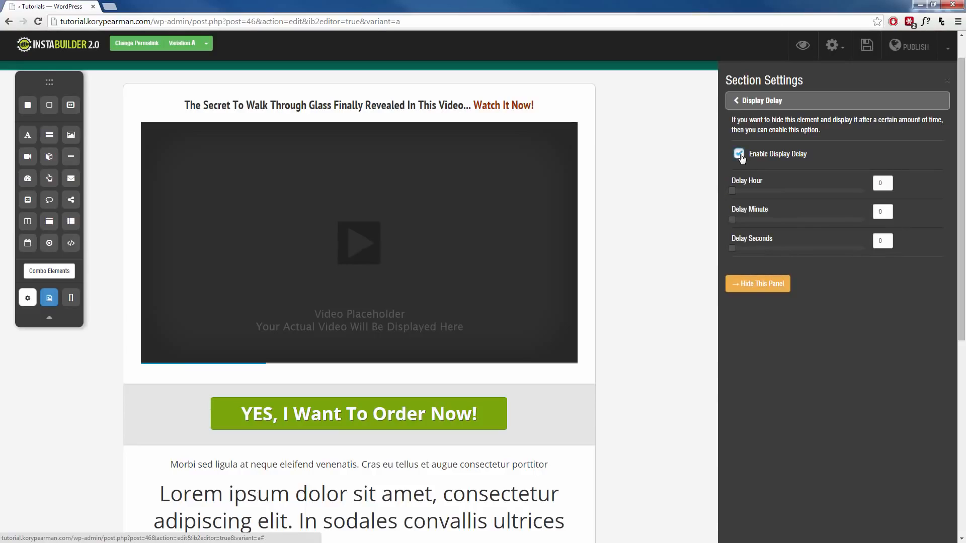
{"action": "left_click", "coordinate": [738, 154]}
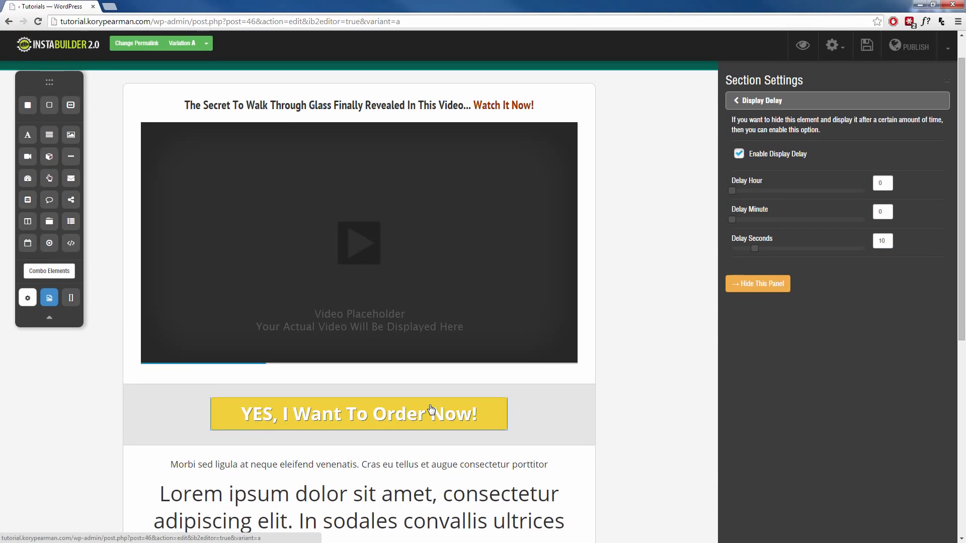
{"action": "mouse_move", "coordinate": [597, 388]}
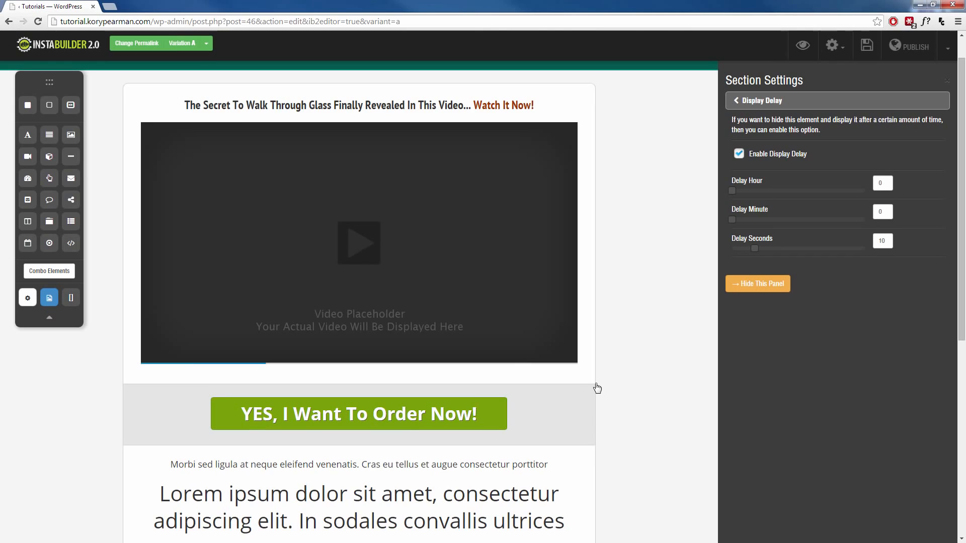
{"action": "mouse_move", "coordinate": [762, 283]}
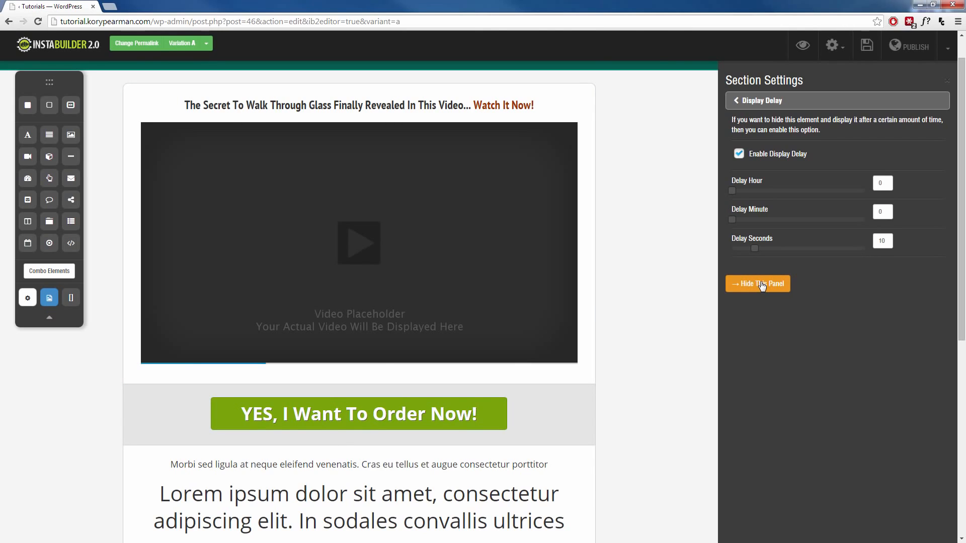
{"action": "left_click", "coordinate": [757, 283]}
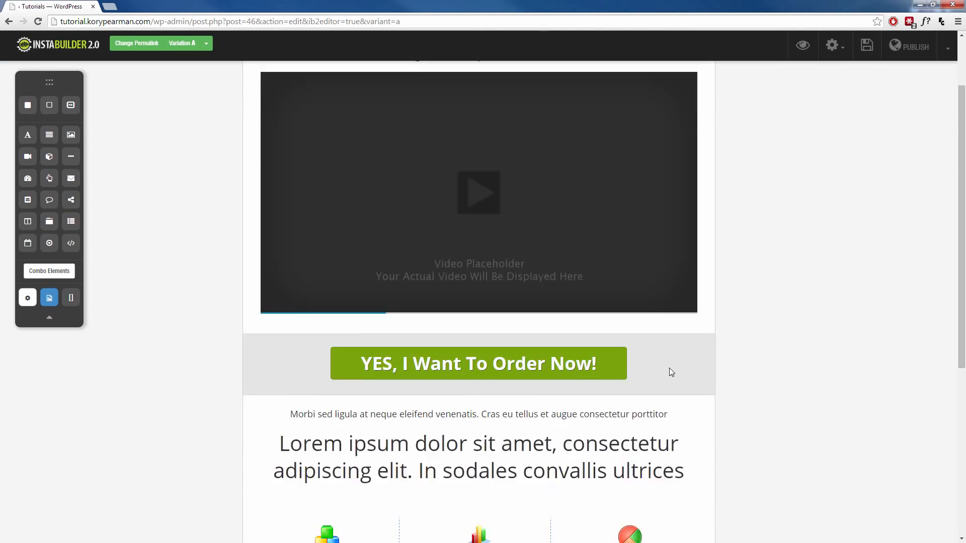
{"action": "scroll", "scroll_direction": "down", "scroll_amount": 3}
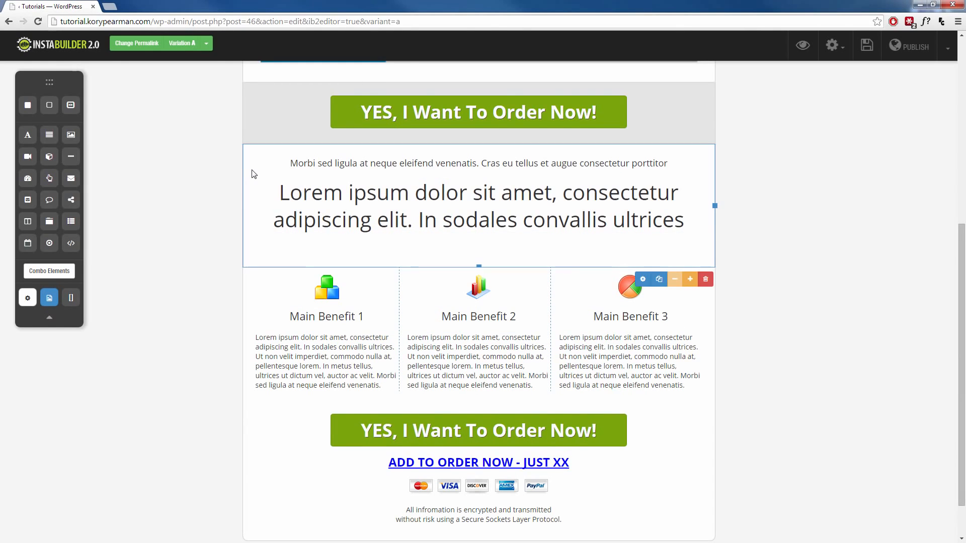
{"action": "mouse_move", "coordinate": [643, 280]}
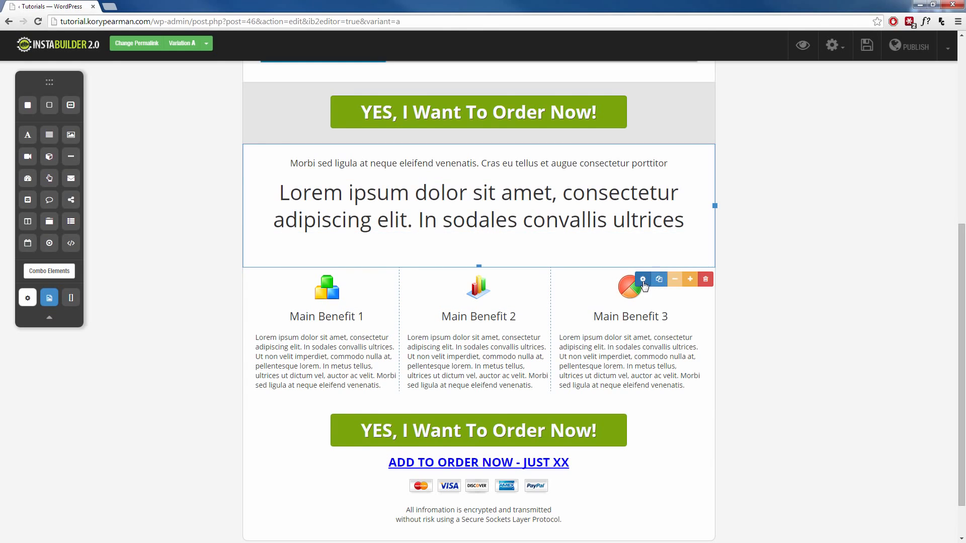
{"action": "left_click", "coordinate": [642, 279]}
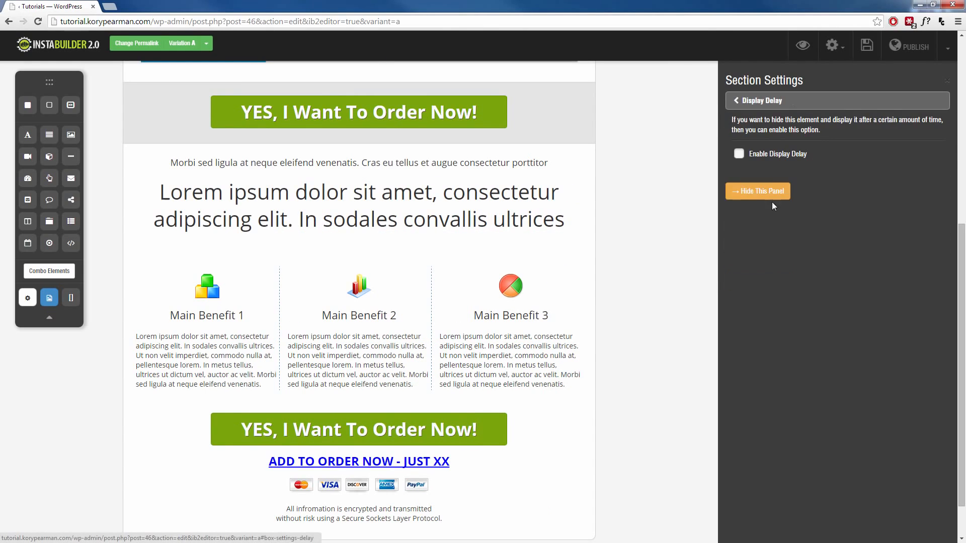
{"action": "left_click", "coordinate": [739, 153]}
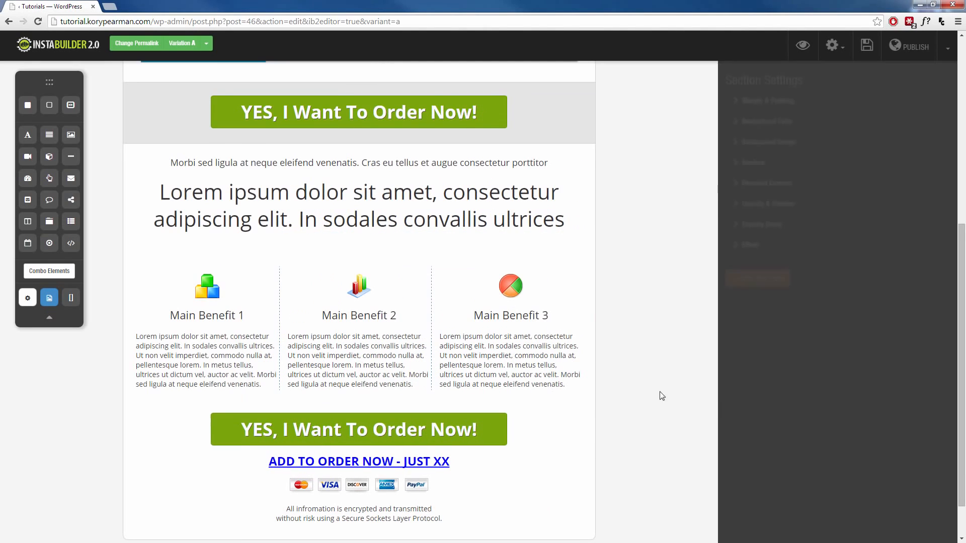
{"action": "left_click", "coordinate": [761, 223]}
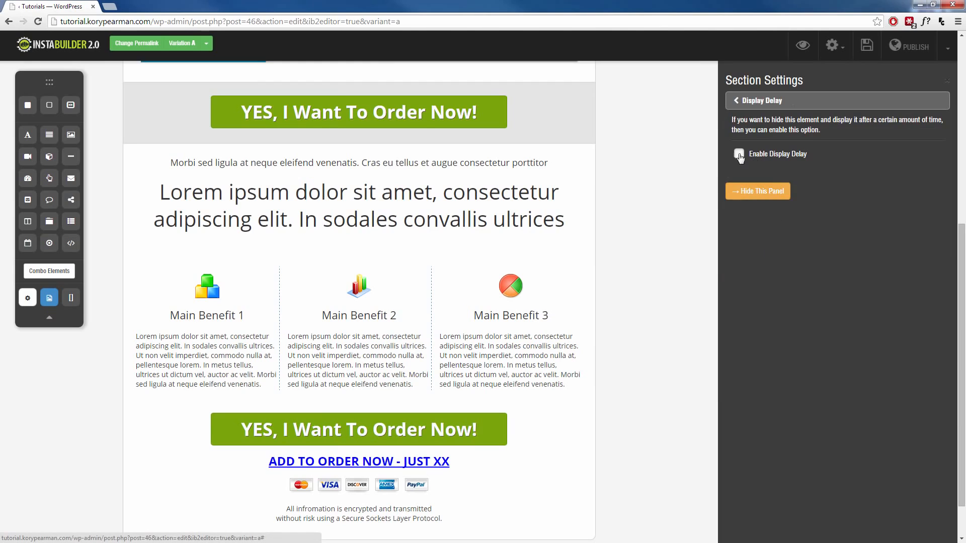
{"action": "left_click", "coordinate": [738, 154]}
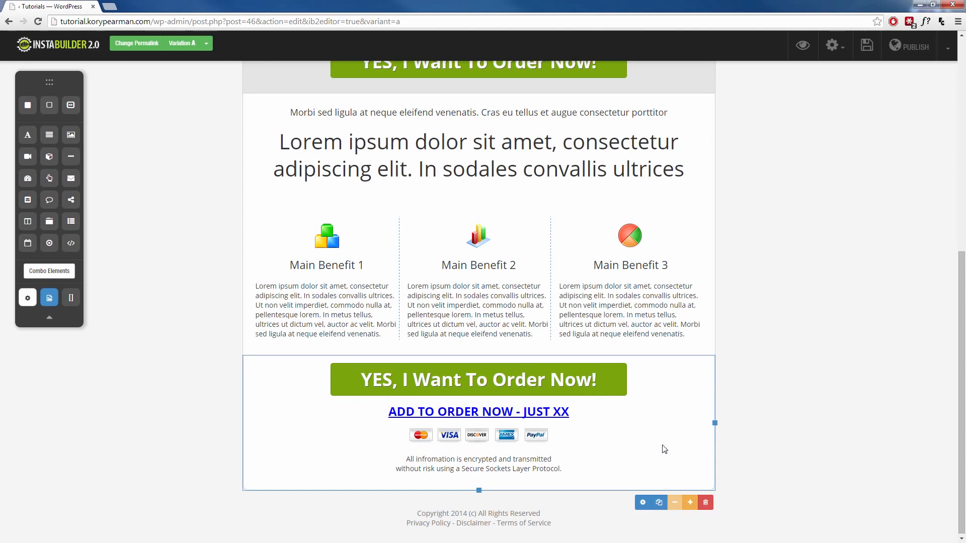
{"action": "mouse_move", "coordinate": [573, 458]}
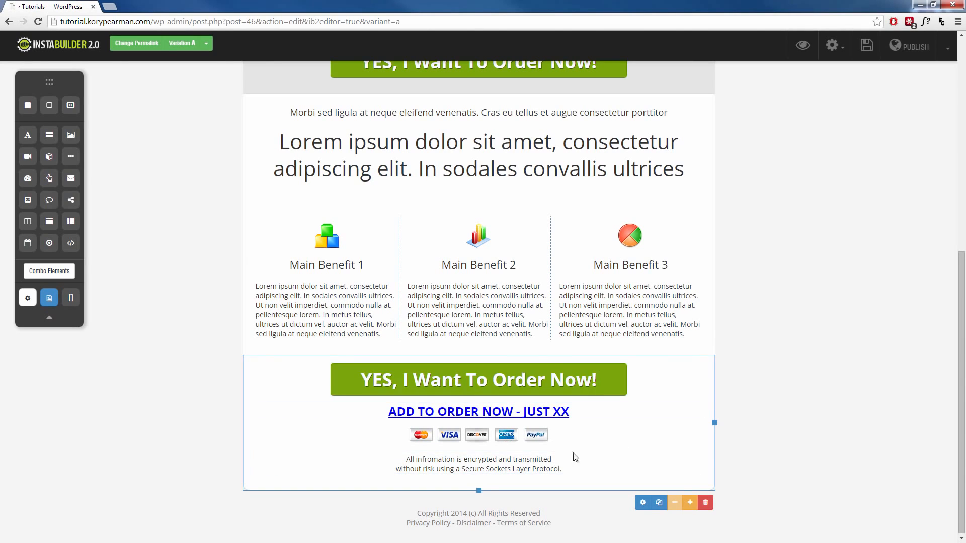
{"action": "left_click", "coordinate": [642, 502]}
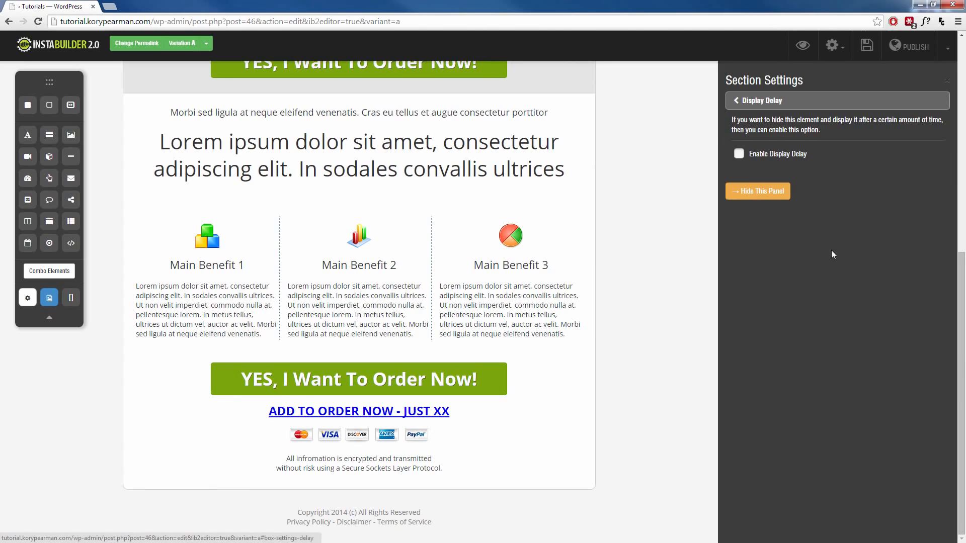
{"action": "left_click", "coordinate": [738, 153]}
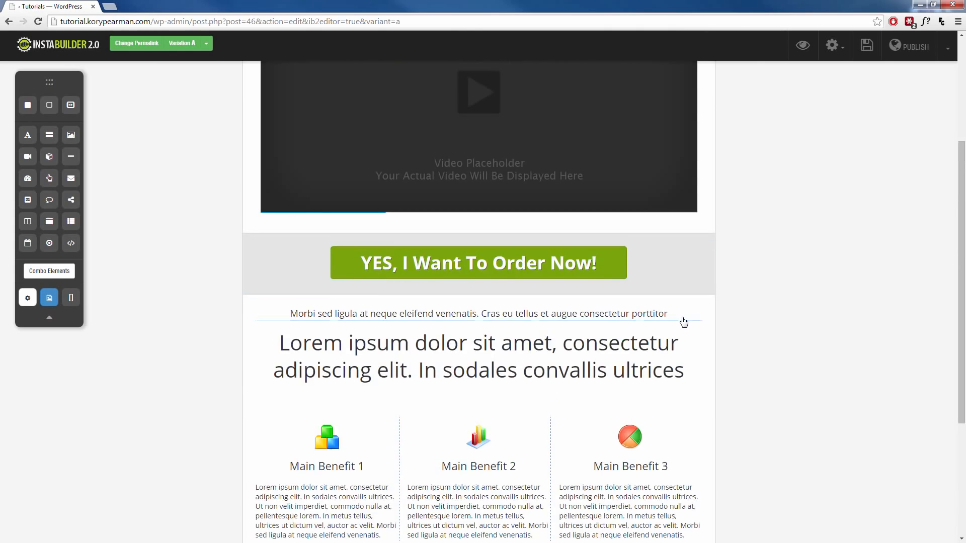
{"action": "scroll", "scroll_direction": "up", "scroll_amount": 3}
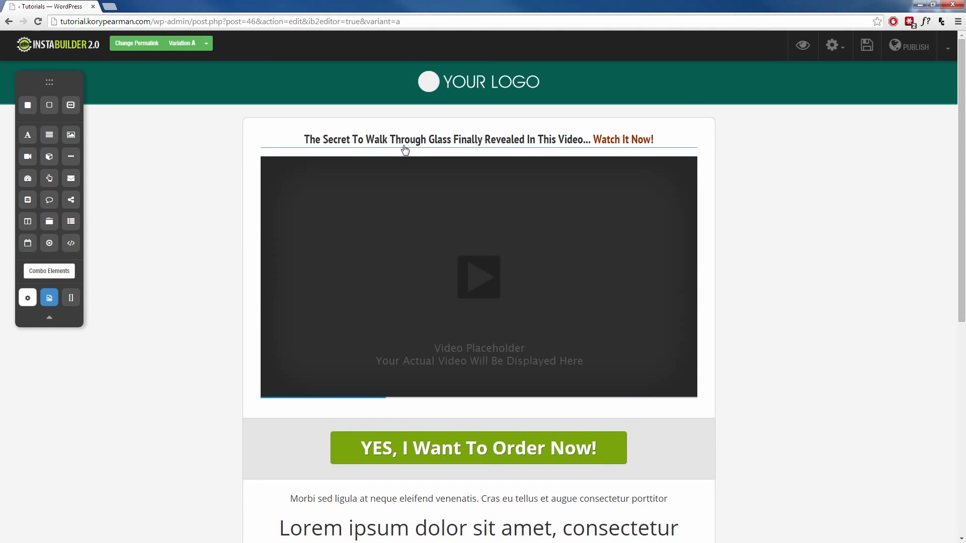
{"action": "mouse_move", "coordinate": [391, 356]}
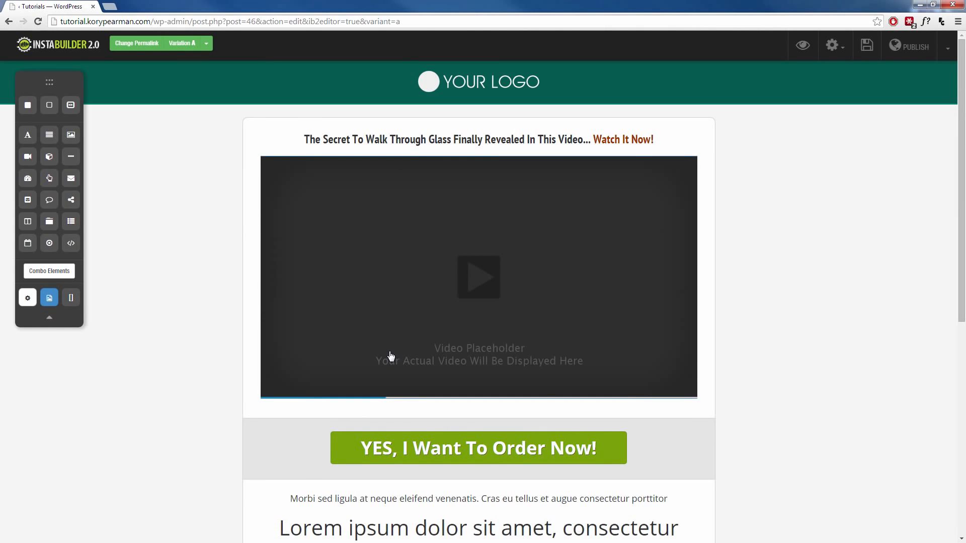
{"action": "scroll", "scroll_direction": "down", "scroll_amount": 3}
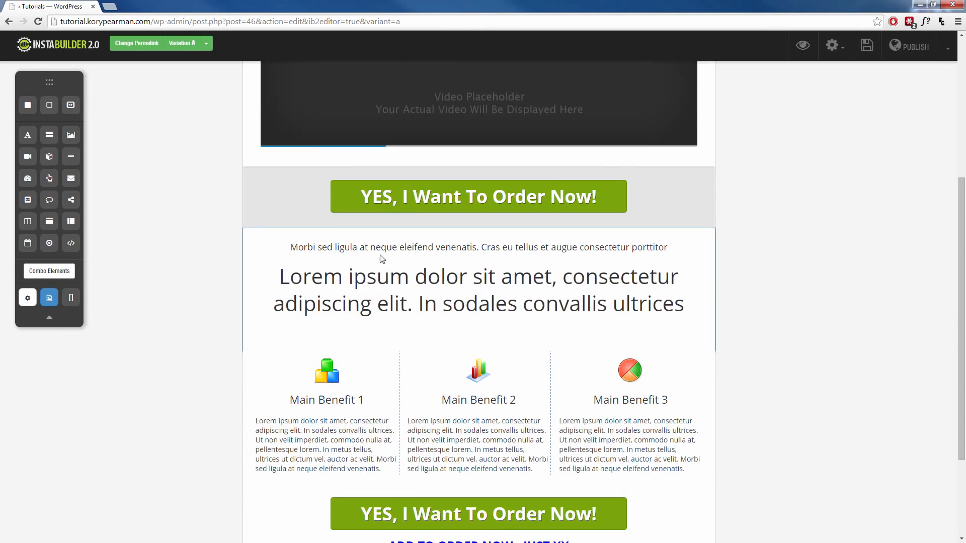
{"action": "scroll", "scroll_direction": "up", "scroll_amount": 3}
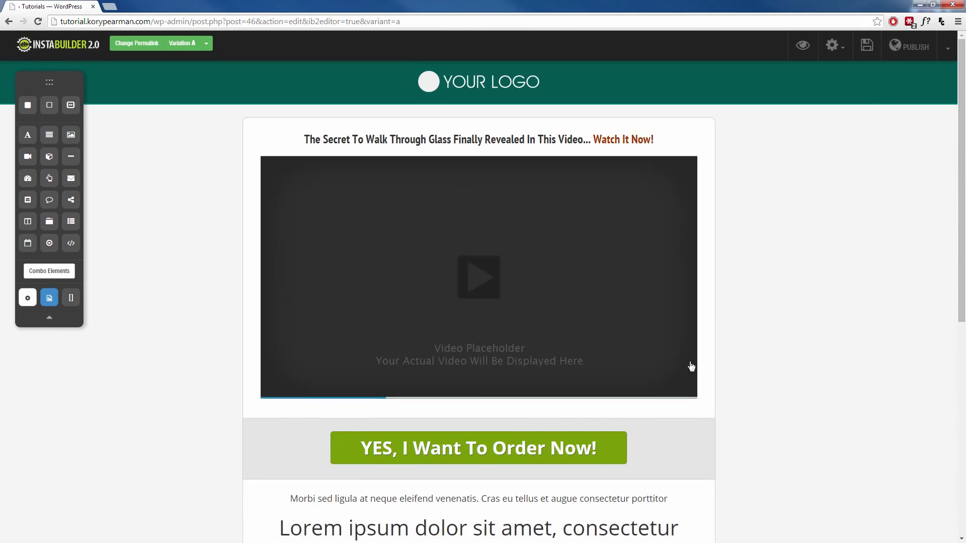
{"action": "left_click", "coordinate": [867, 46]}
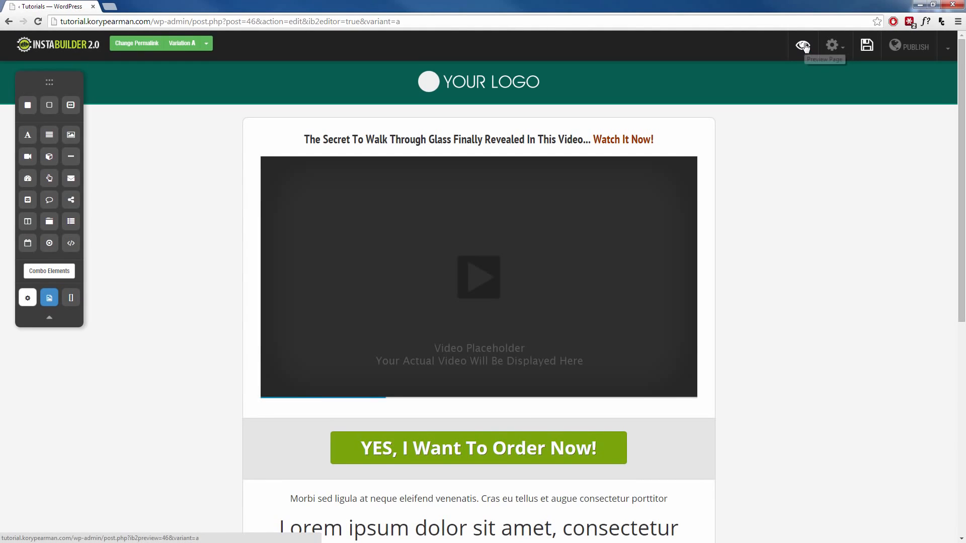
Preview the page, pause the video, and scroll until the order-button section appears
{"action": "left_click", "coordinate": [802, 45]}
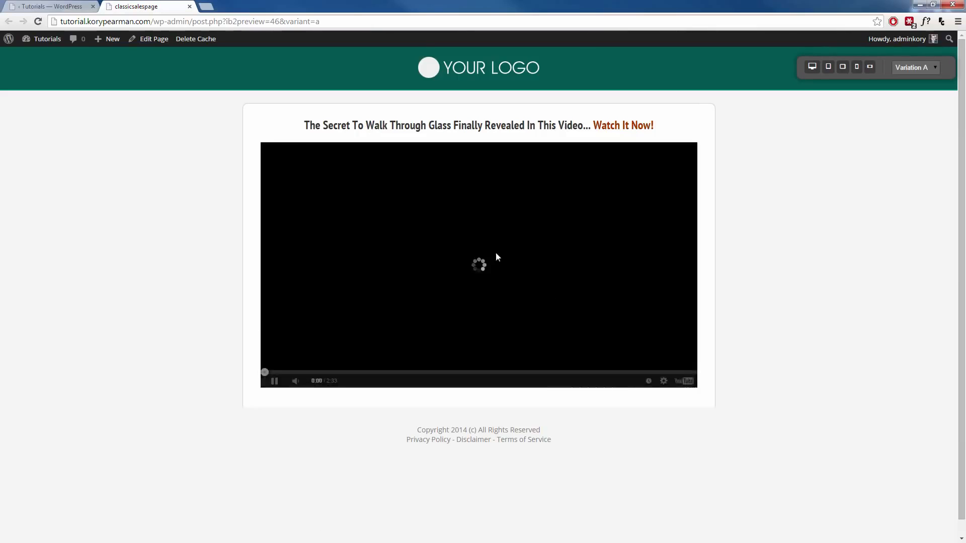
{"action": "left_click", "coordinate": [274, 381]}
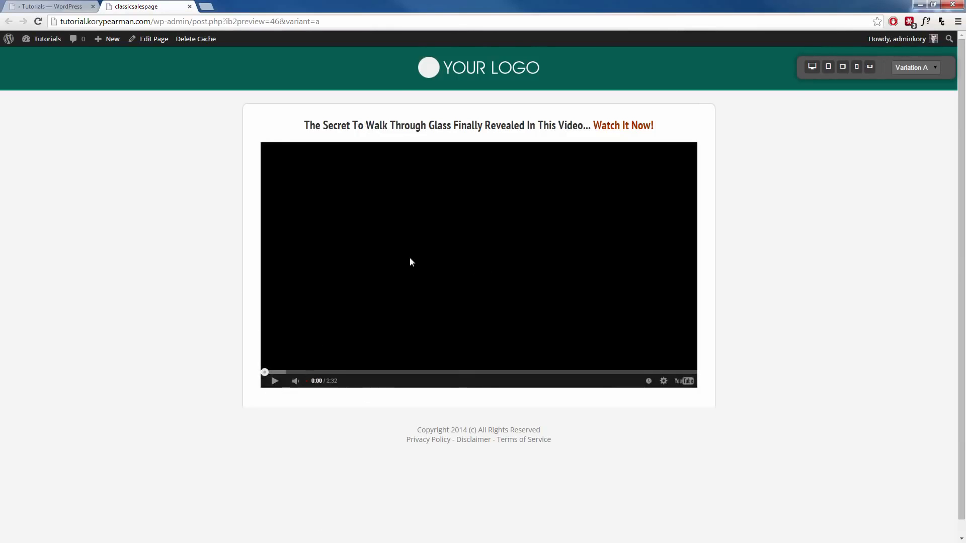
{"action": "scroll", "scroll_direction": "down", "scroll_amount": 3}
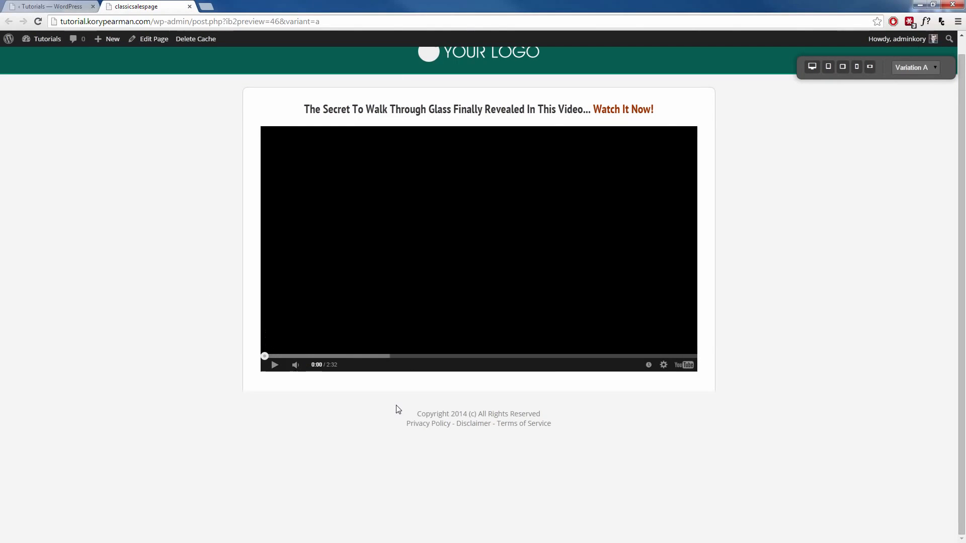
{"action": "mouse_move", "coordinate": [502, 422]}
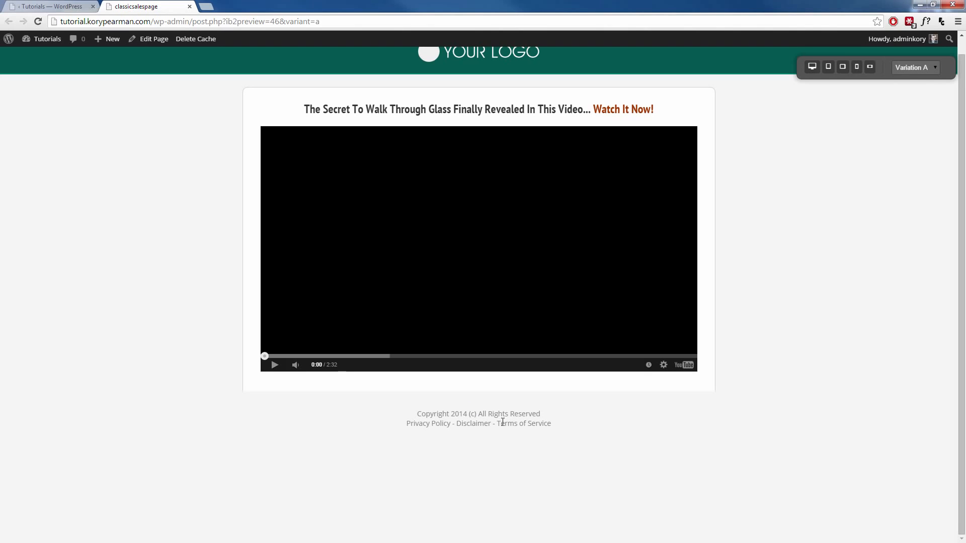
{"action": "scroll", "scroll_direction": "down", "scroll_amount": 3}
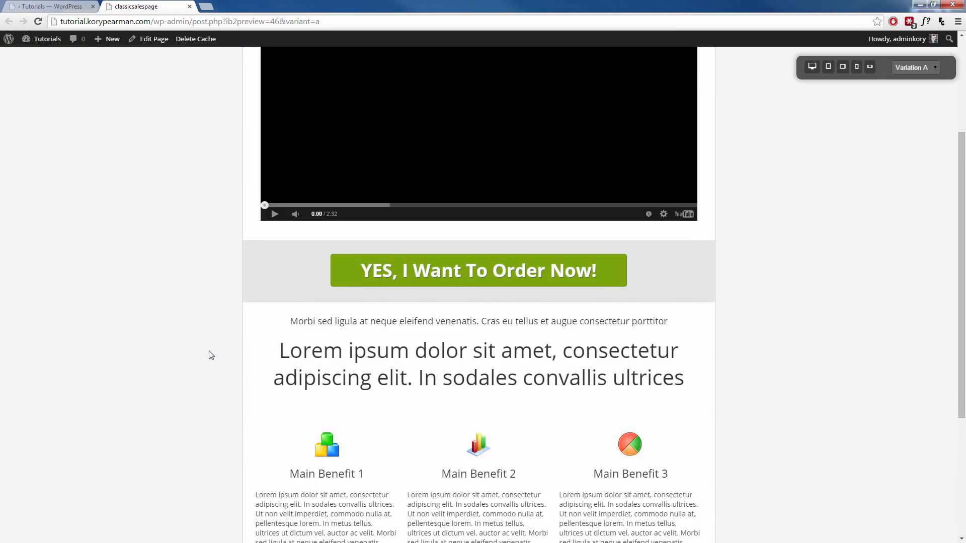
{"action": "scroll", "scroll_direction": "down", "scroll_amount": 3}
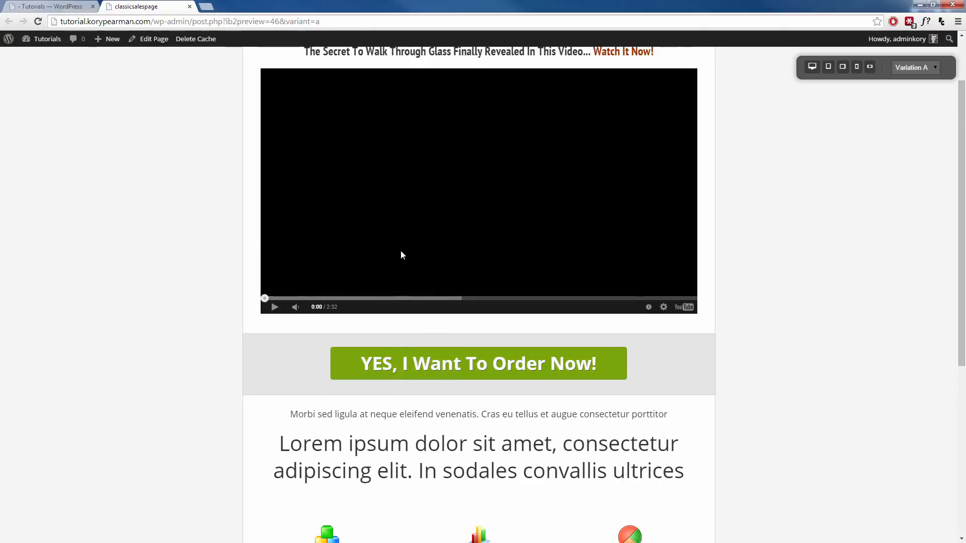
{"action": "mouse_move", "coordinate": [440, 373]}
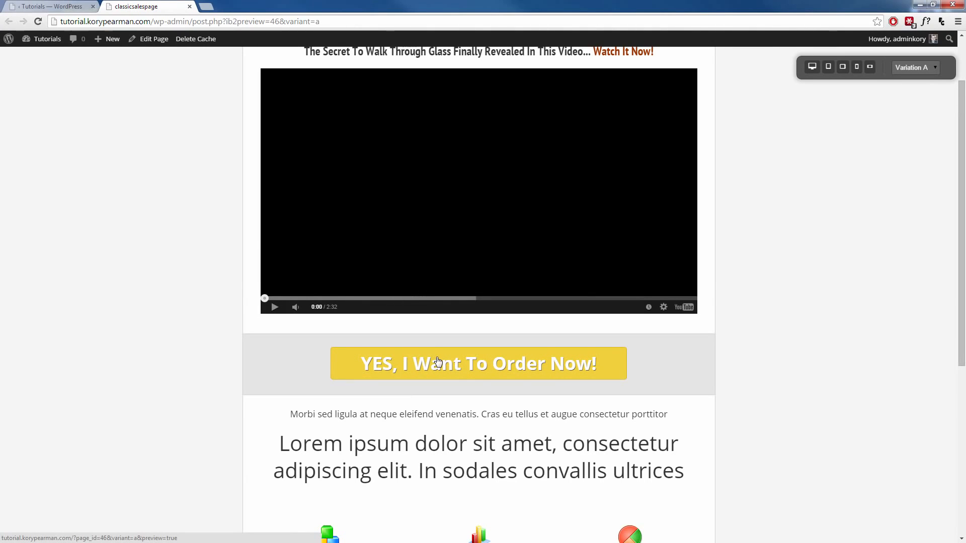
{"action": "mouse_move", "coordinate": [451, 399]}
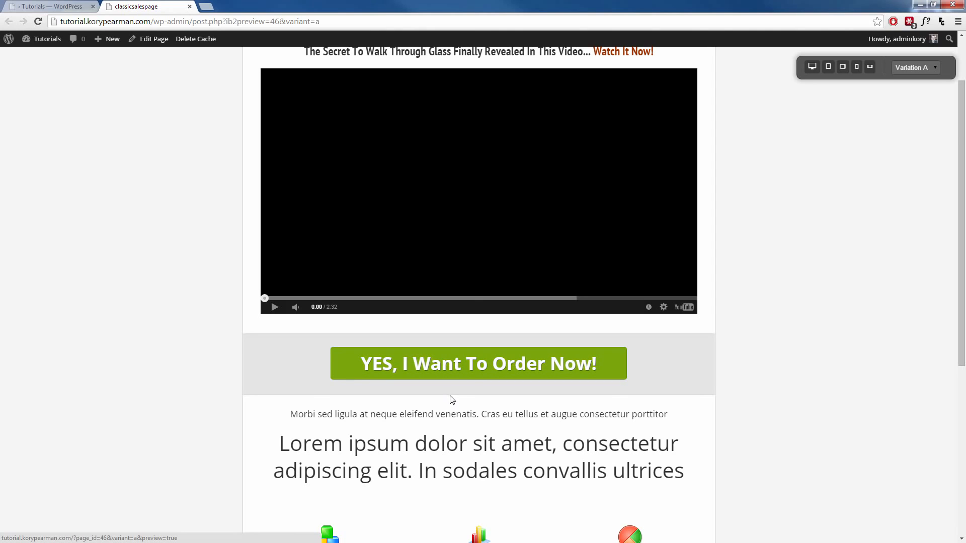
{"action": "scroll", "scroll_direction": "down", "scroll_amount": 3}
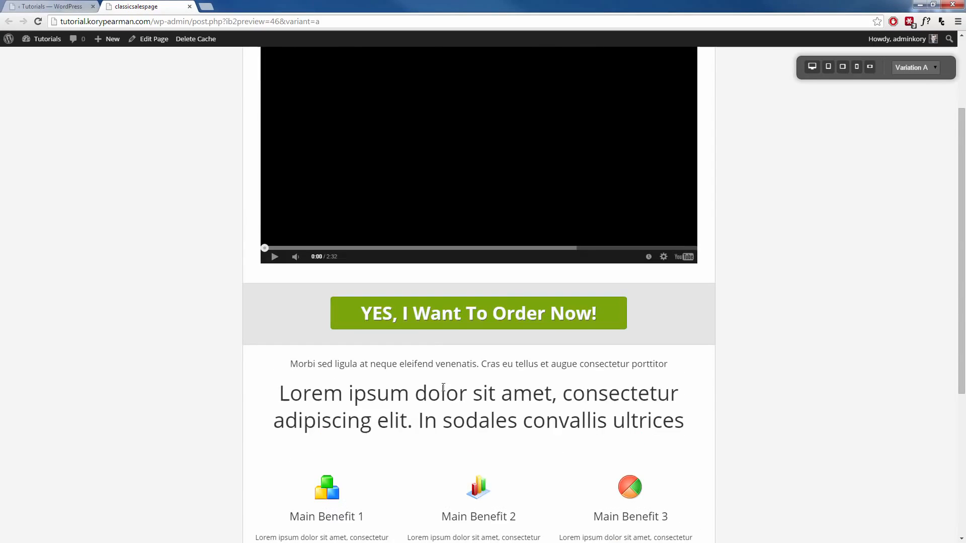
{"action": "scroll", "scroll_direction": "up", "scroll_amount": 3}
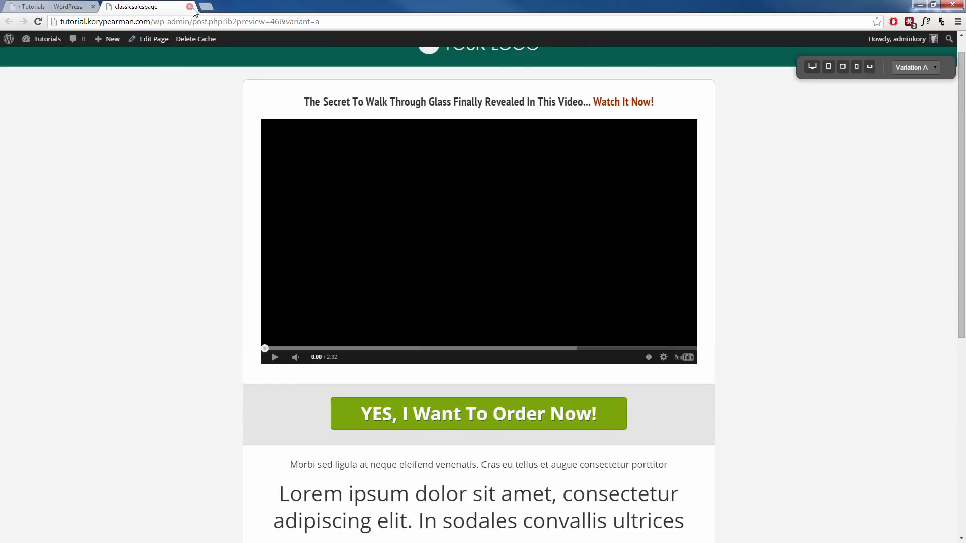
Close the preview and tick Enable Display Delay on the headline-and-video section
{"action": "left_click", "coordinate": [189, 7]}
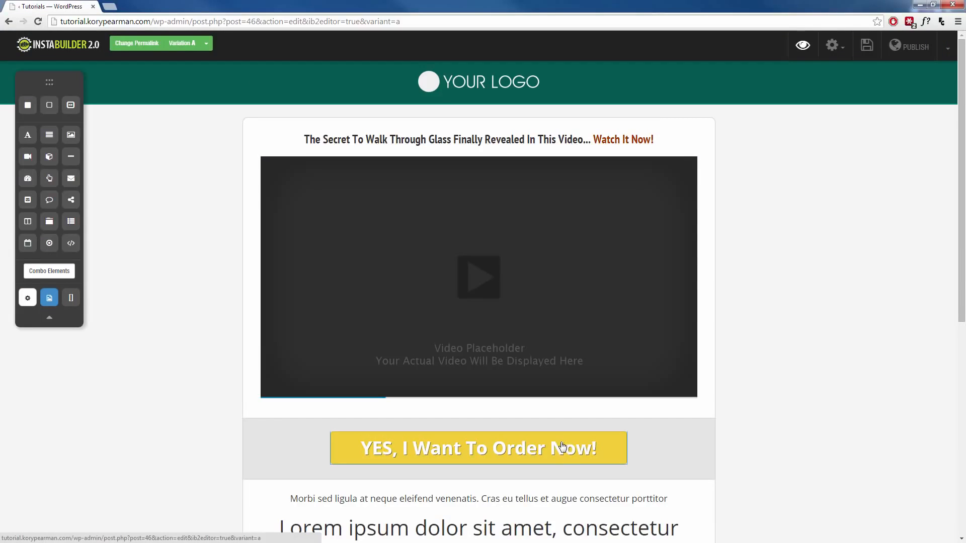
{"action": "mouse_move", "coordinate": [553, 444]}
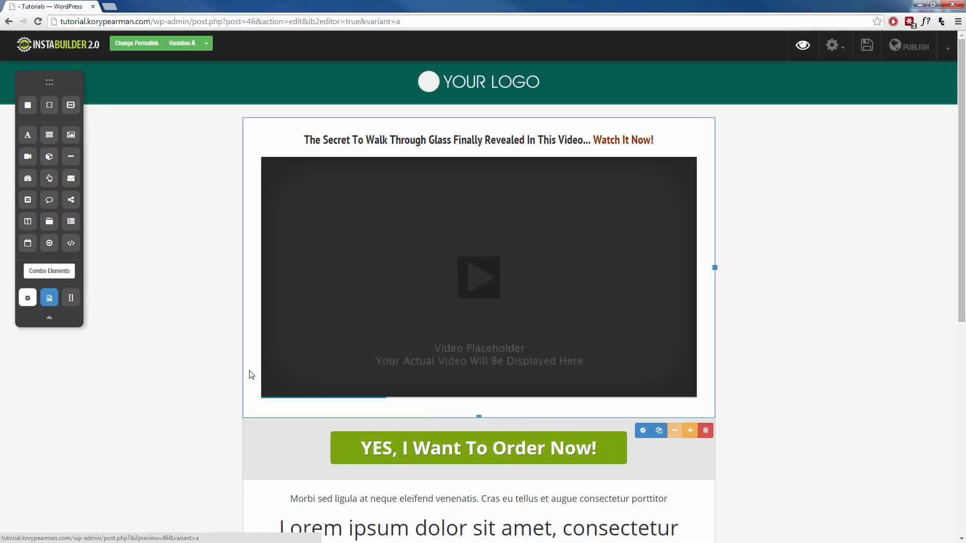
{"action": "mouse_move", "coordinate": [642, 431]}
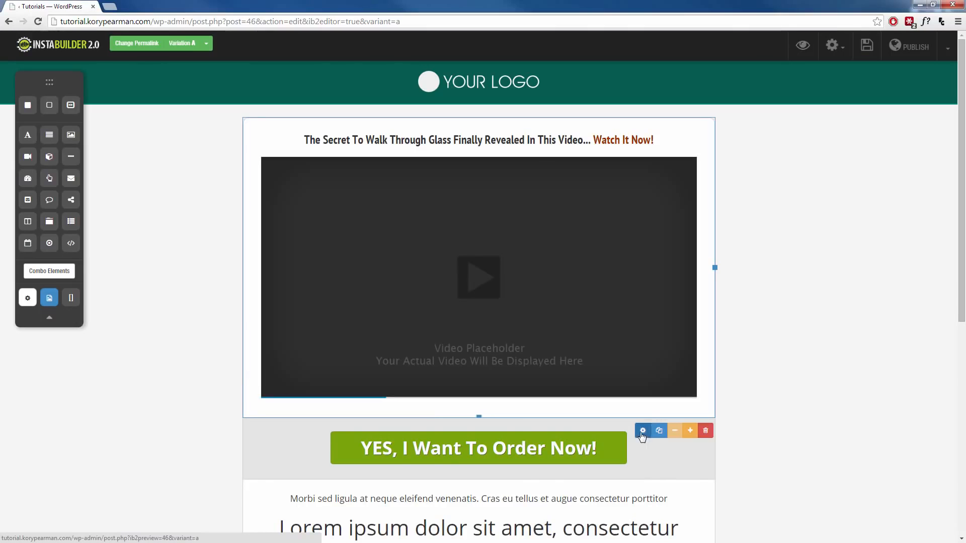
{"action": "left_click", "coordinate": [642, 430]}
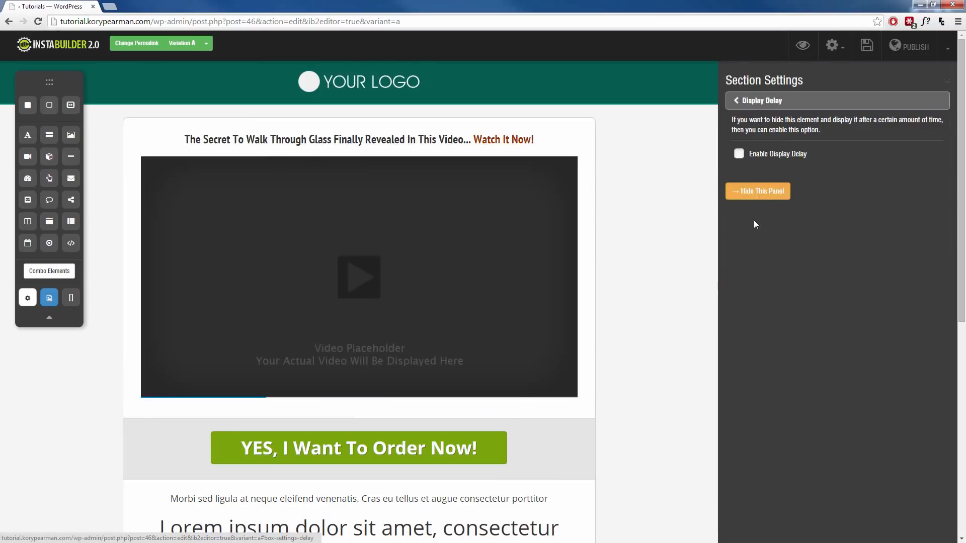
{"action": "left_click", "coordinate": [738, 153]}
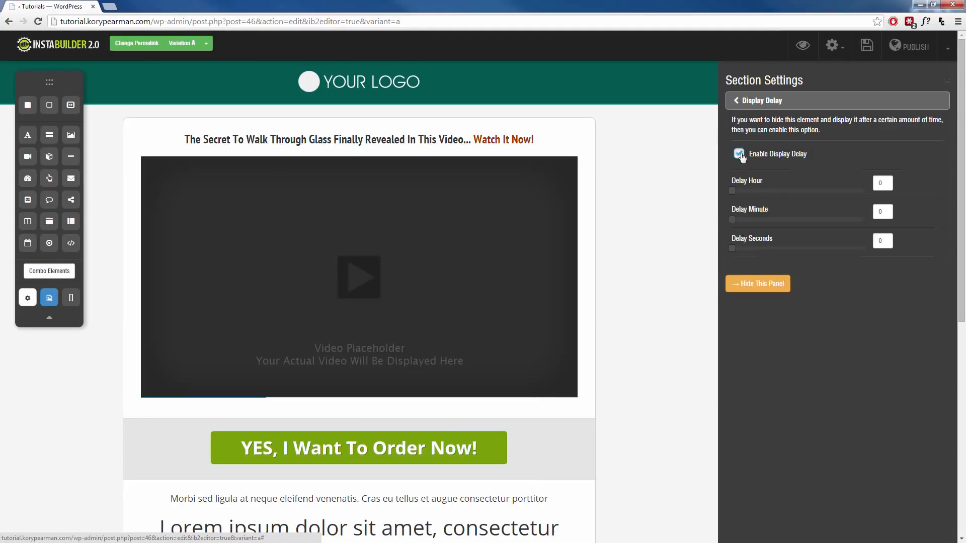